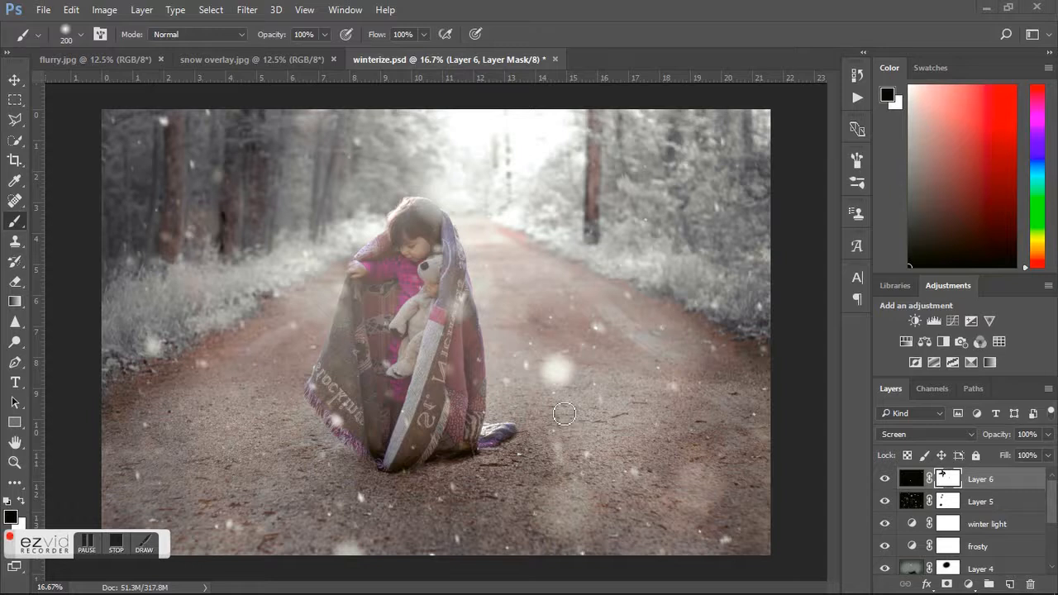
{"action": "mouse_move", "coordinate": [691, 397]}
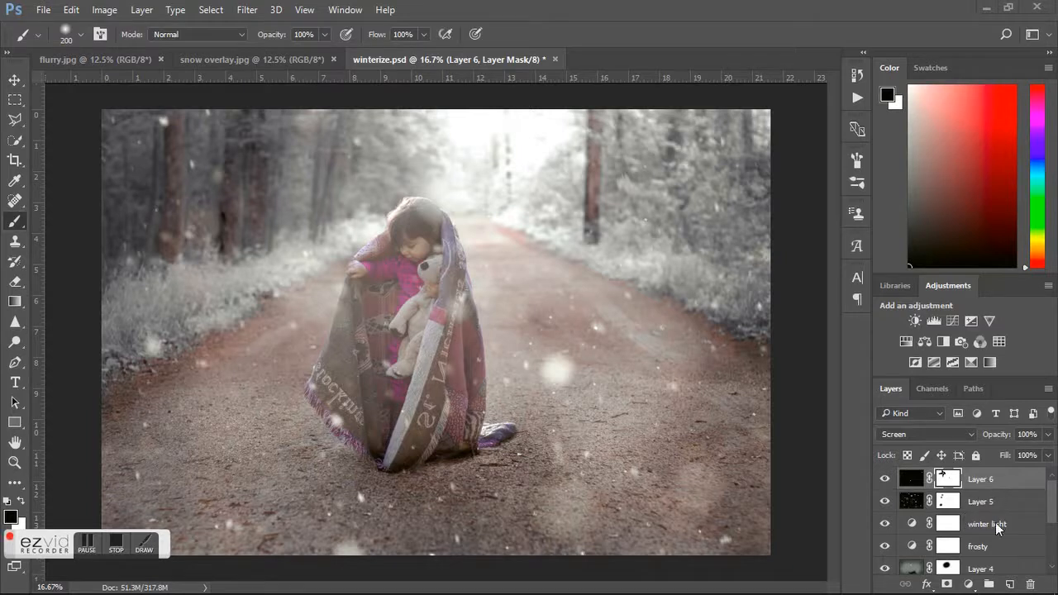
{"action": "mouse_move", "coordinate": [985, 546]}
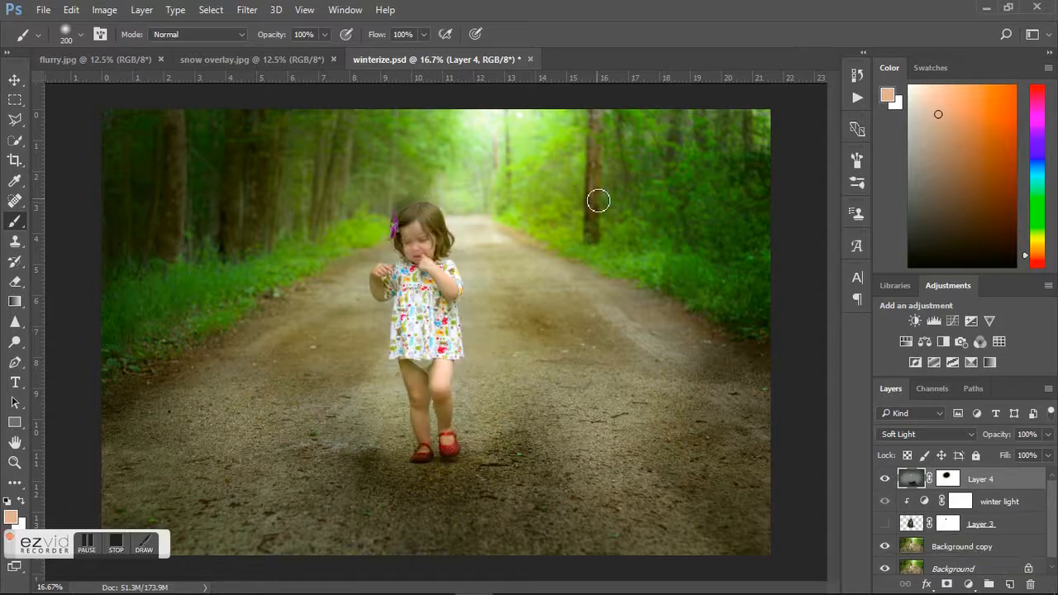
{"action": "mouse_move", "coordinate": [486, 263]}
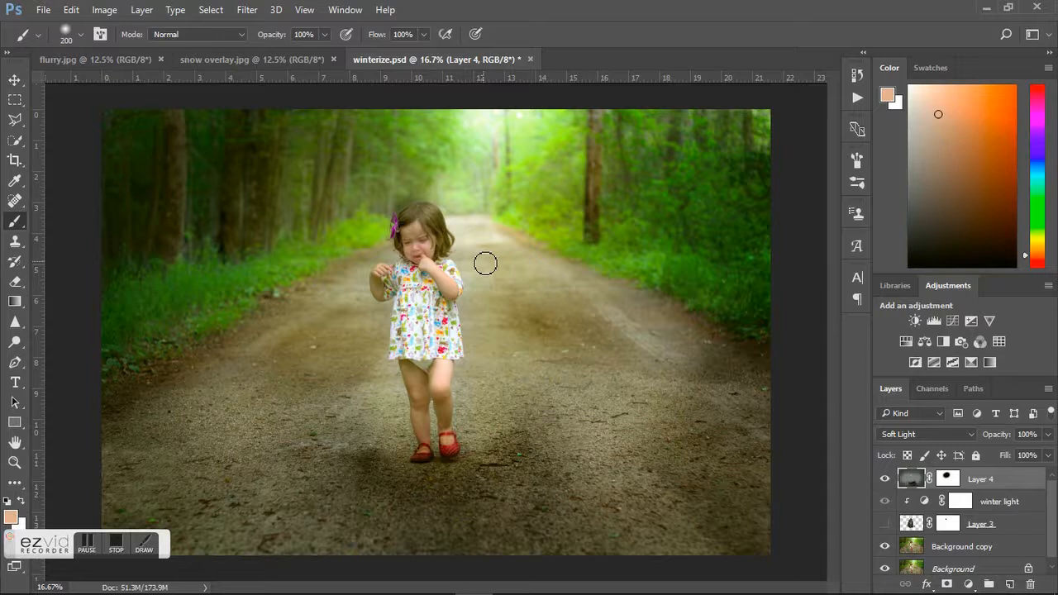
{"action": "mouse_move", "coordinate": [672, 387]}
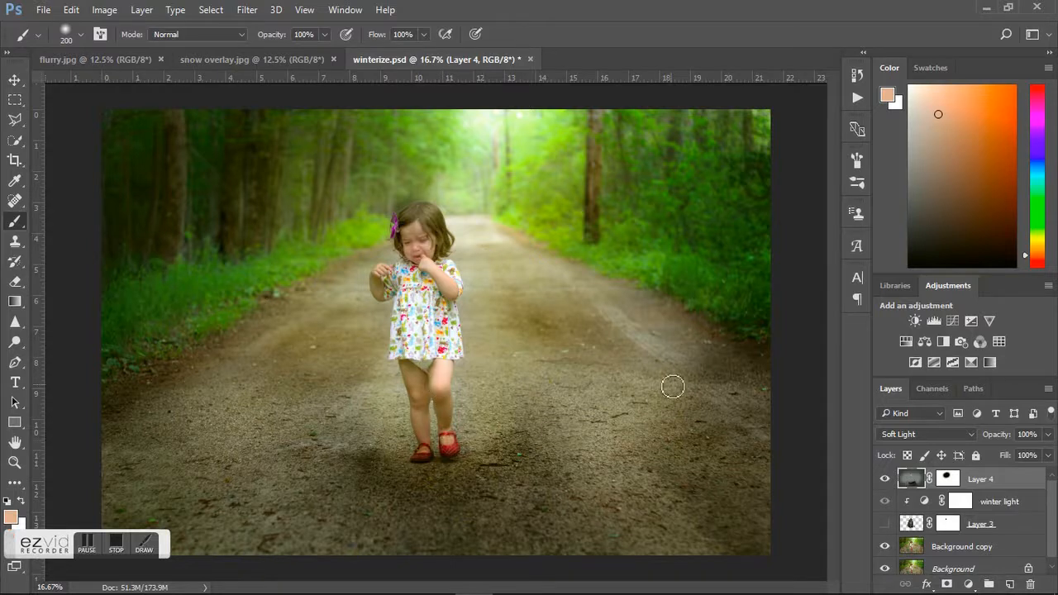
{"action": "mouse_move", "coordinate": [744, 460]}
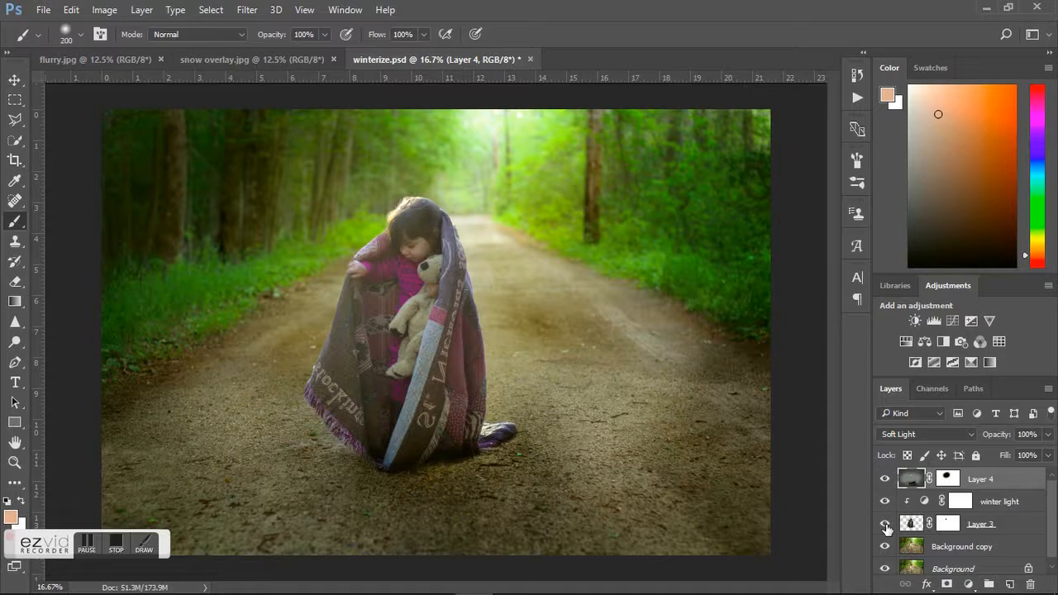
{"action": "mouse_move", "coordinate": [886, 524]}
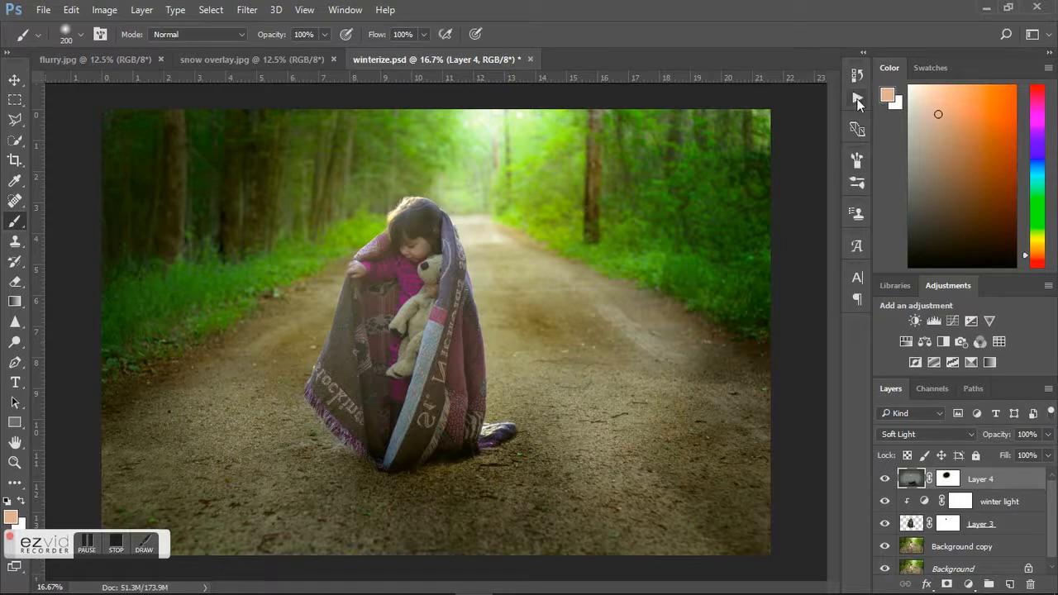
Reveal Layer 3 so the blanket-wrapped child replaces the walking child
{"action": "left_click", "coordinate": [856, 97]}
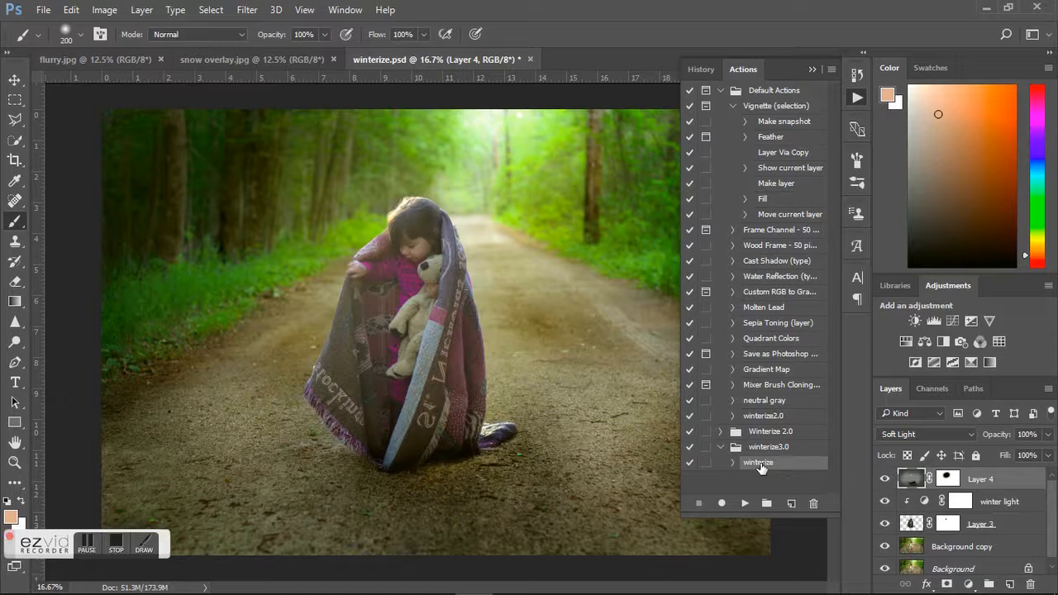
{"action": "mouse_move", "coordinate": [787, 469]}
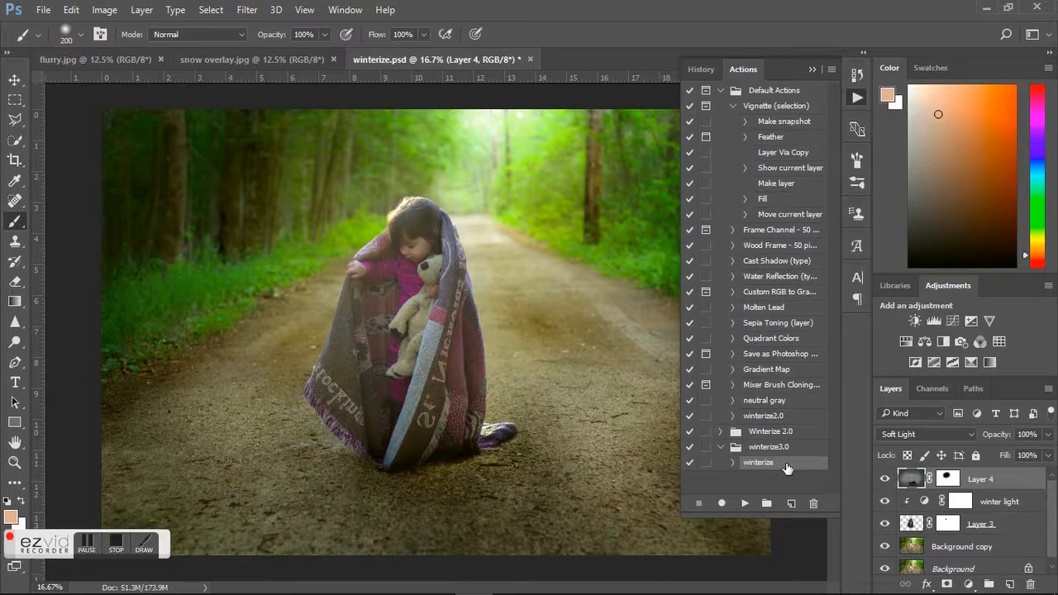
Play the winterize action from the winterize3.0 set to frost the forest road
{"action": "left_click", "coordinate": [744, 503]}
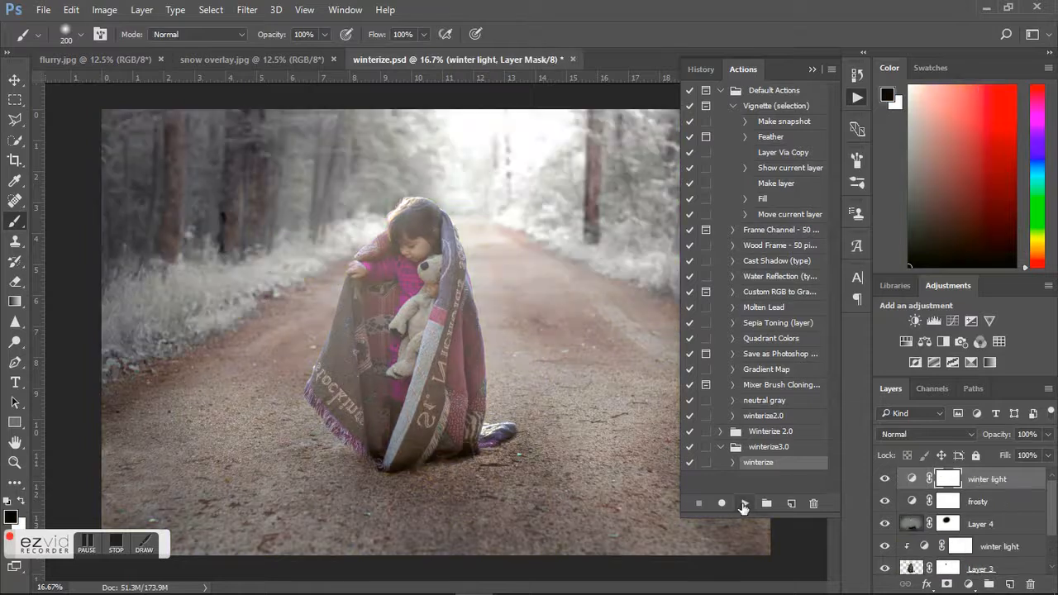
{"action": "left_click", "coordinate": [744, 502]}
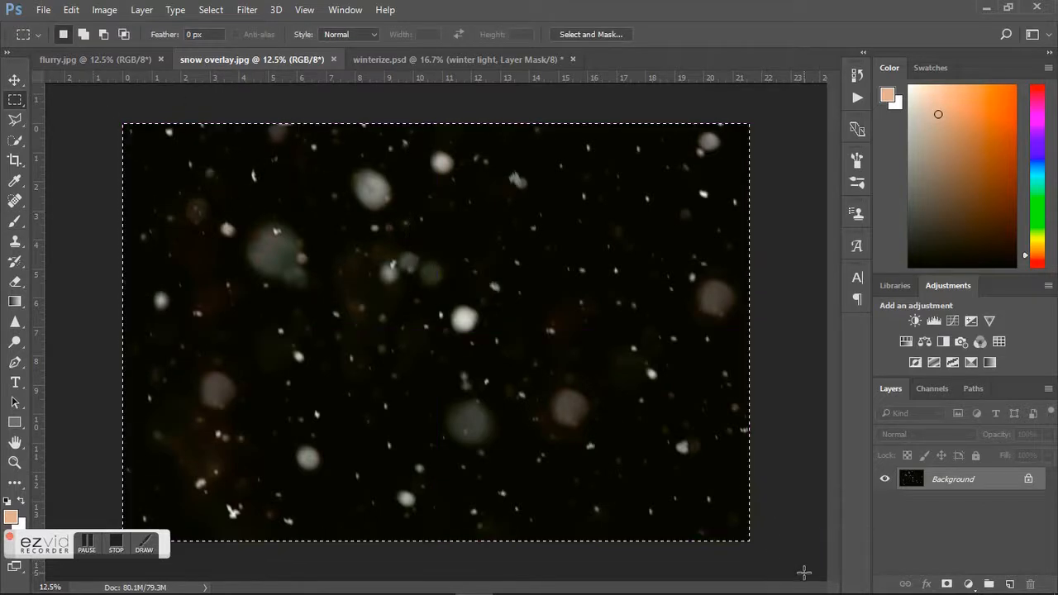
Paste the copied snow overlay into winterize.psd as a new top layer
{"action": "left_click", "coordinate": [69, 10]}
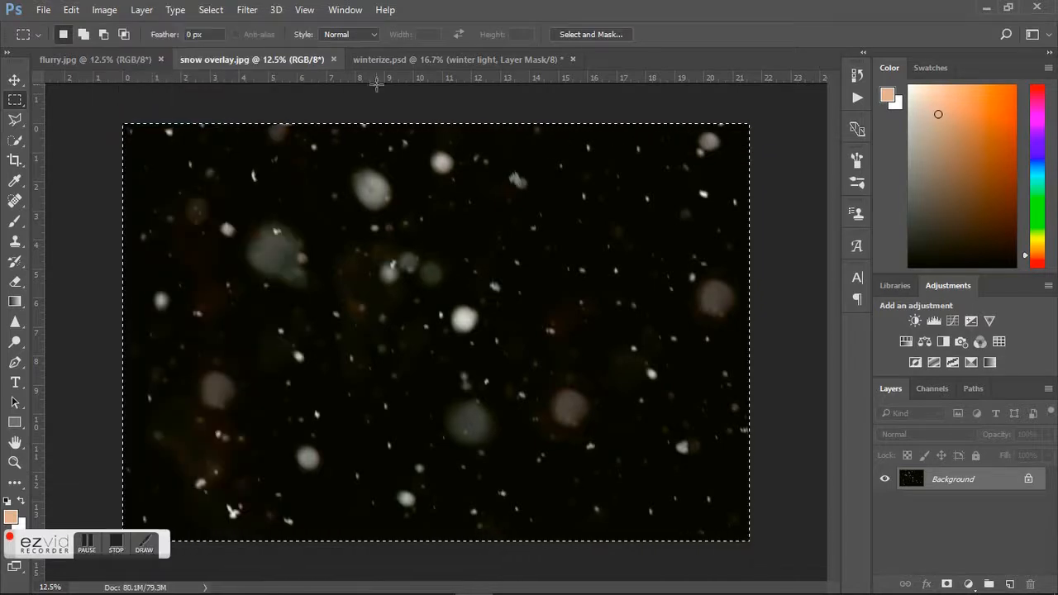
{"action": "left_click", "coordinate": [455, 60]}
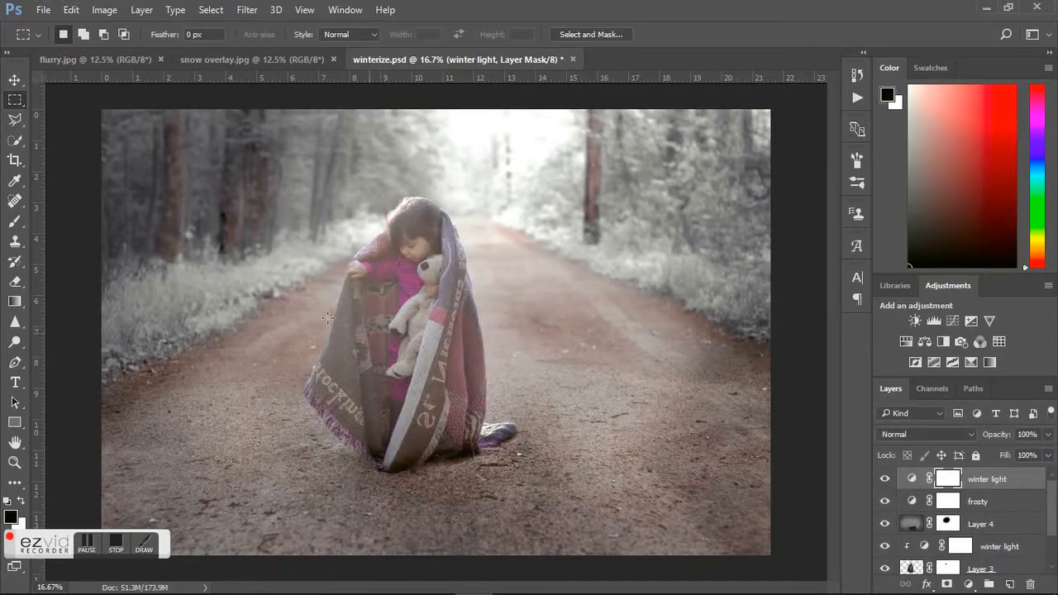
{"action": "left_click", "coordinate": [71, 10]}
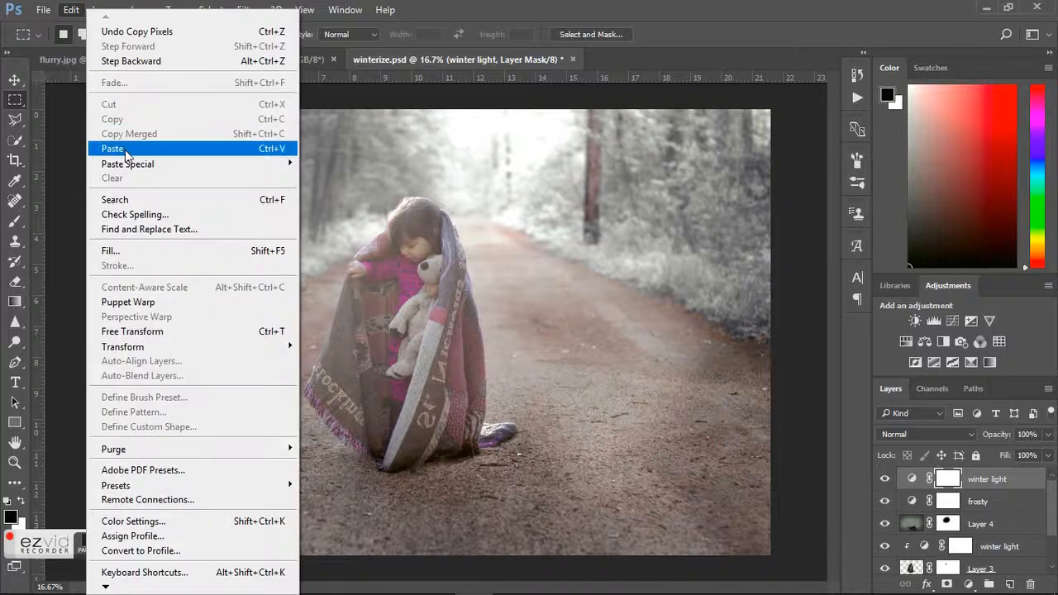
{"action": "left_click", "coordinate": [112, 149]}
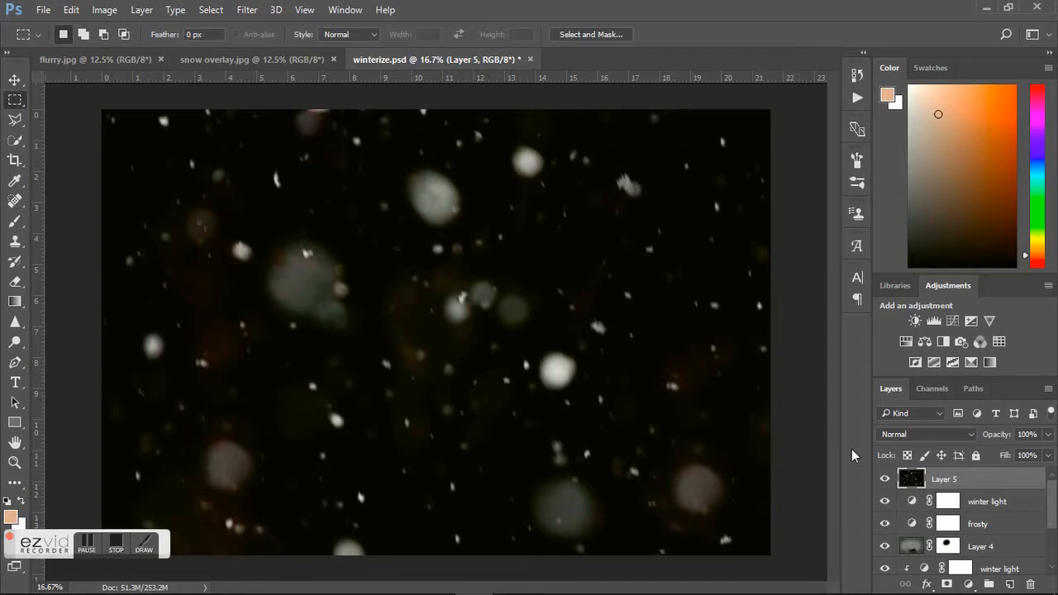
{"action": "mouse_move", "coordinate": [924, 447]}
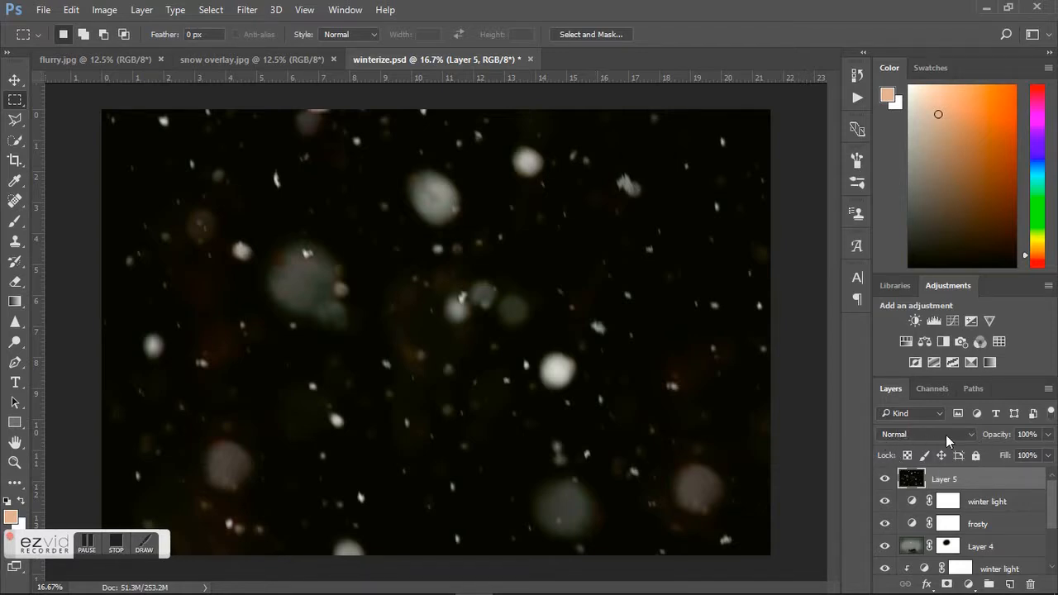
Set the new snow overlay layer's blend mode to Screen
{"action": "left_click", "coordinate": [926, 433]}
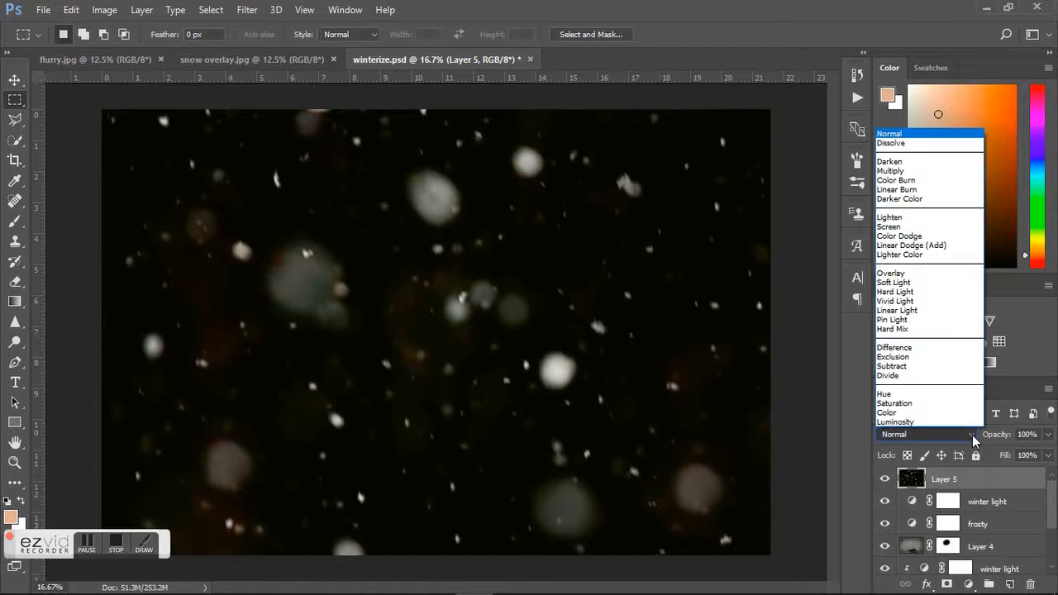
{"action": "mouse_move", "coordinate": [889, 227]}
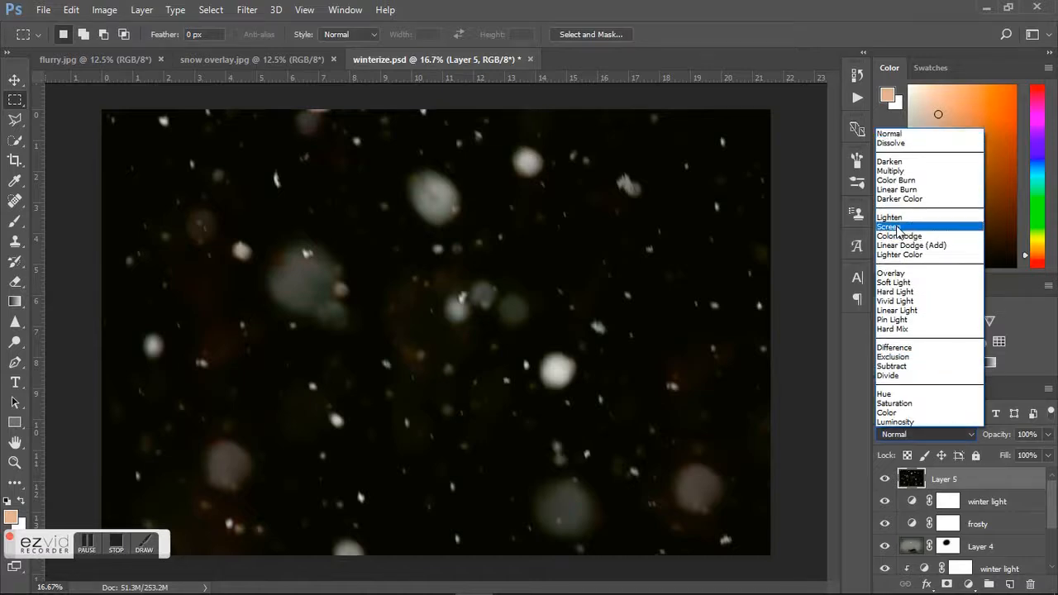
{"action": "left_click", "coordinate": [889, 226]}
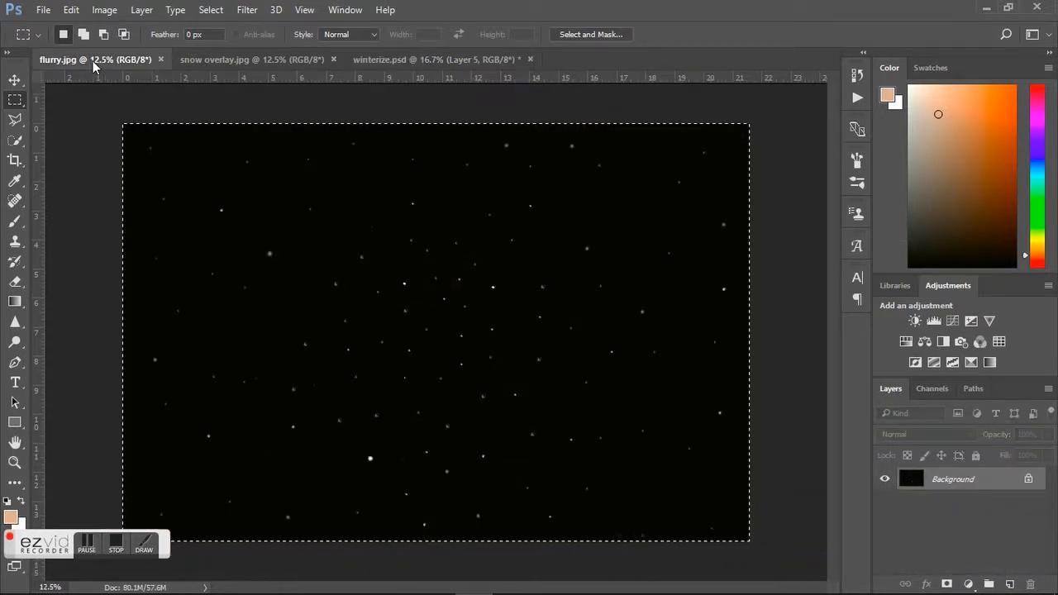
{"action": "mouse_move", "coordinate": [273, 99]}
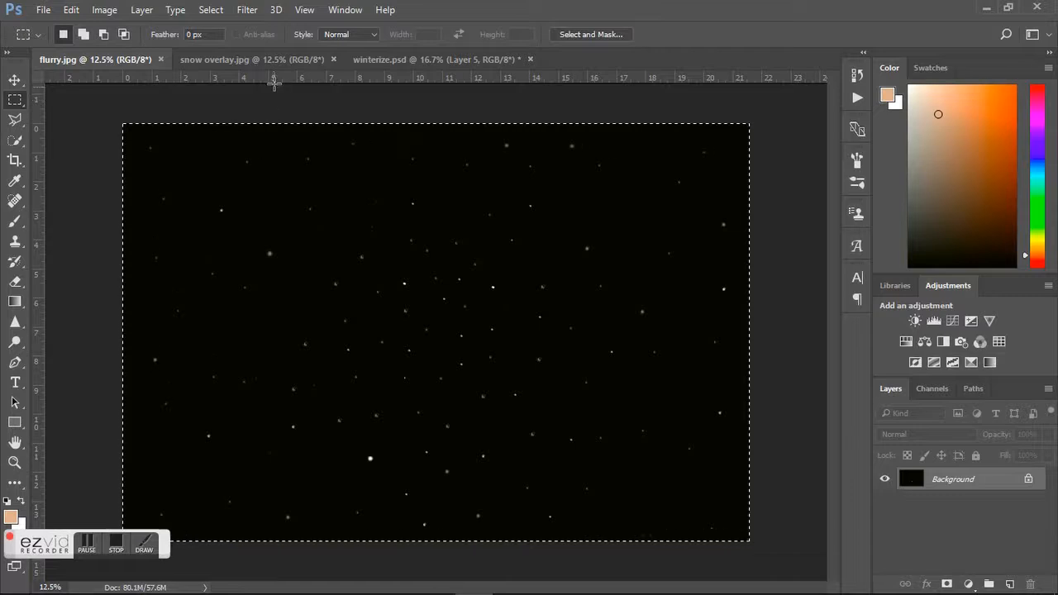
Blend the pasted flurry layer (Layer 6) with Screen so only its white flakes show
{"action": "left_click", "coordinate": [436, 59]}
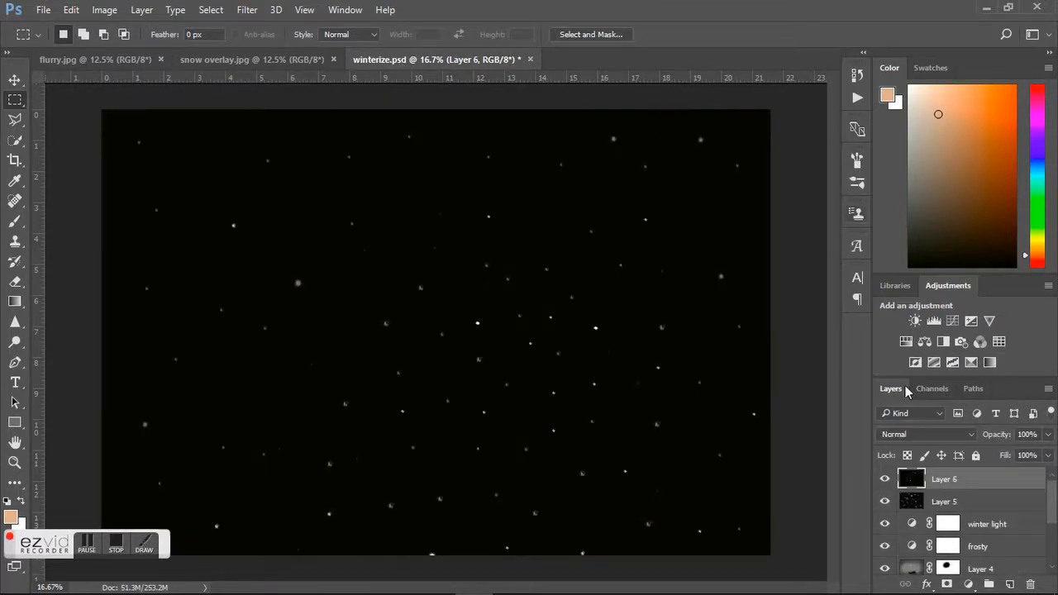
{"action": "left_click", "coordinate": [926, 434]}
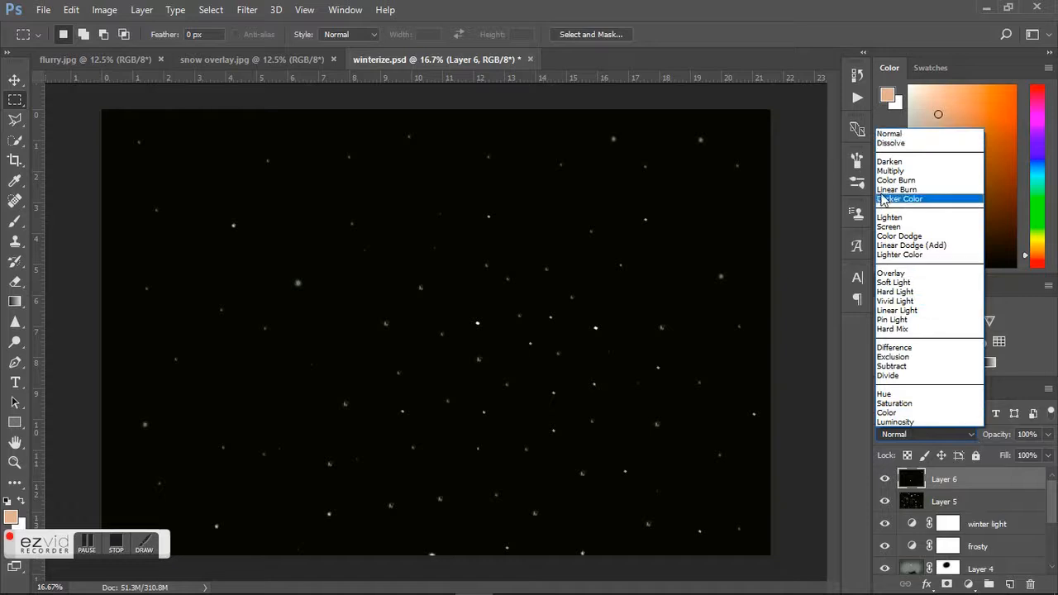
{"action": "left_click", "coordinate": [889, 226]}
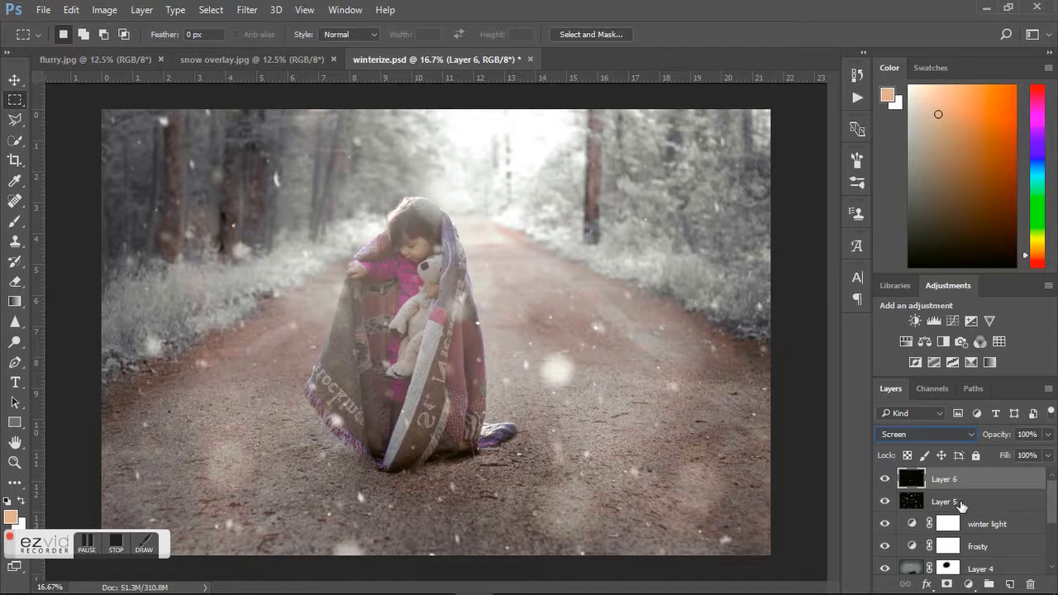
{"action": "mouse_move", "coordinate": [946, 586]}
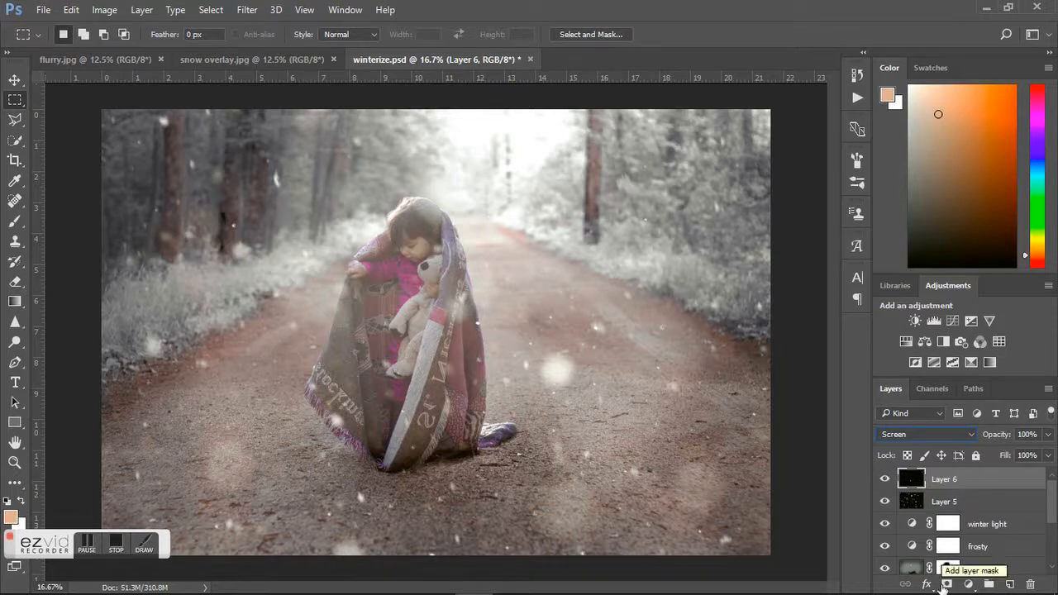
Add layer masks to both snow layers and switch to the Brush tool
{"action": "left_click", "coordinate": [946, 586]}
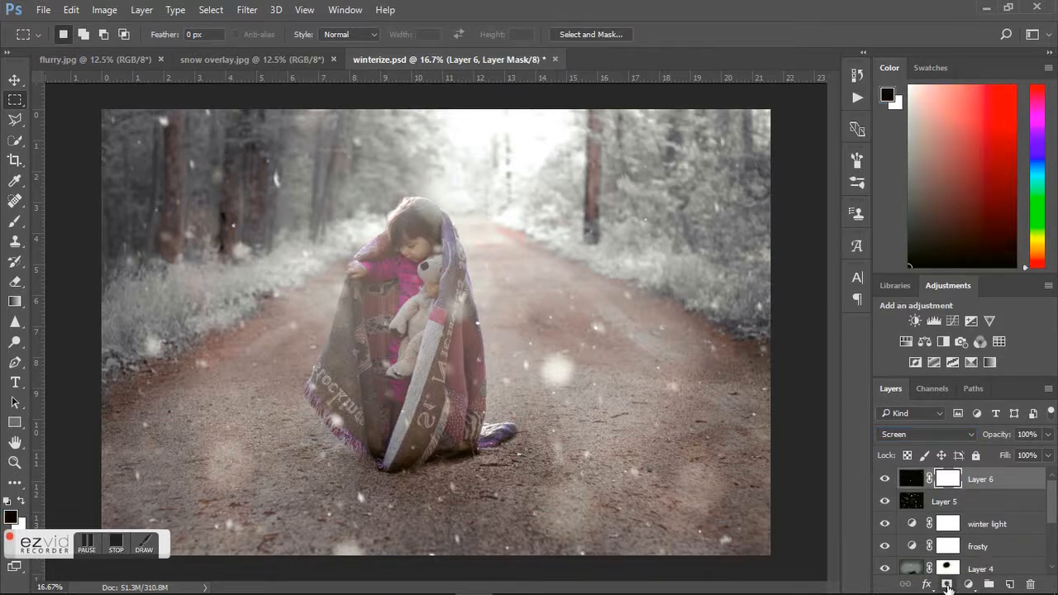
{"action": "left_click", "coordinate": [944, 501]}
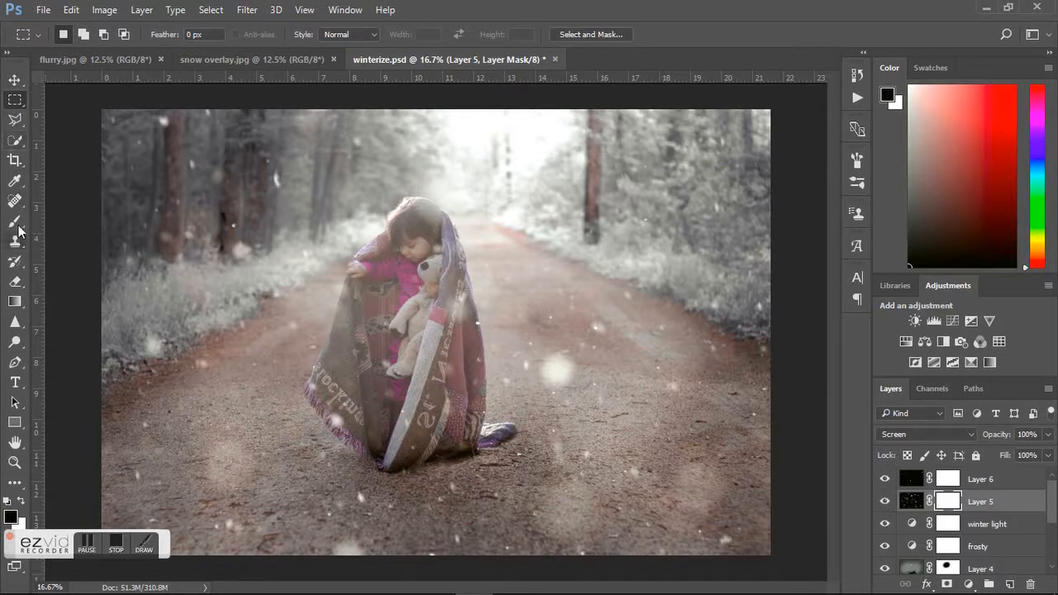
{"action": "left_click", "coordinate": [14, 222]}
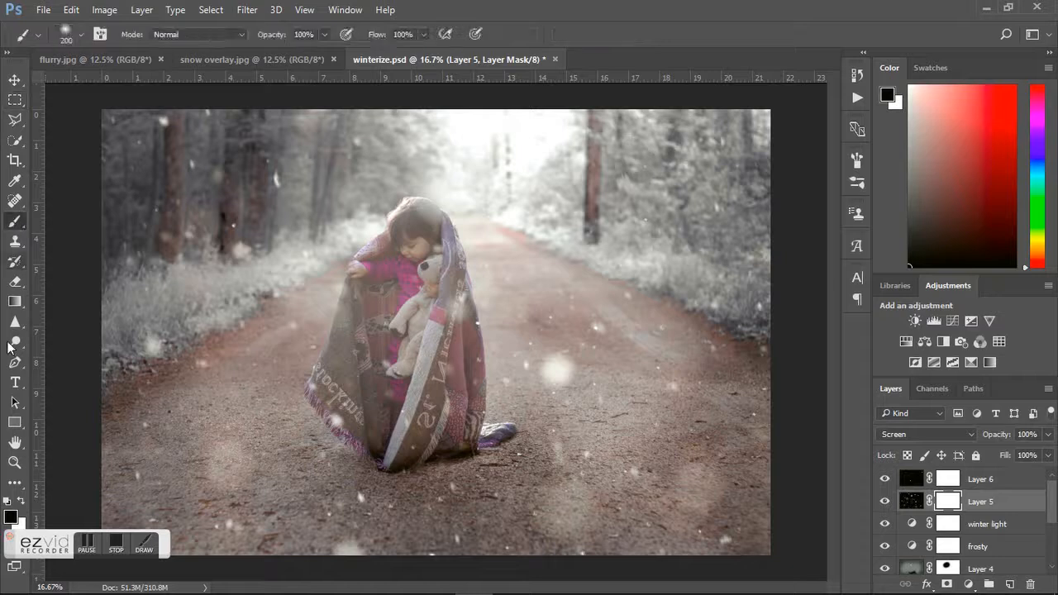
{"action": "mouse_move", "coordinate": [916, 520]}
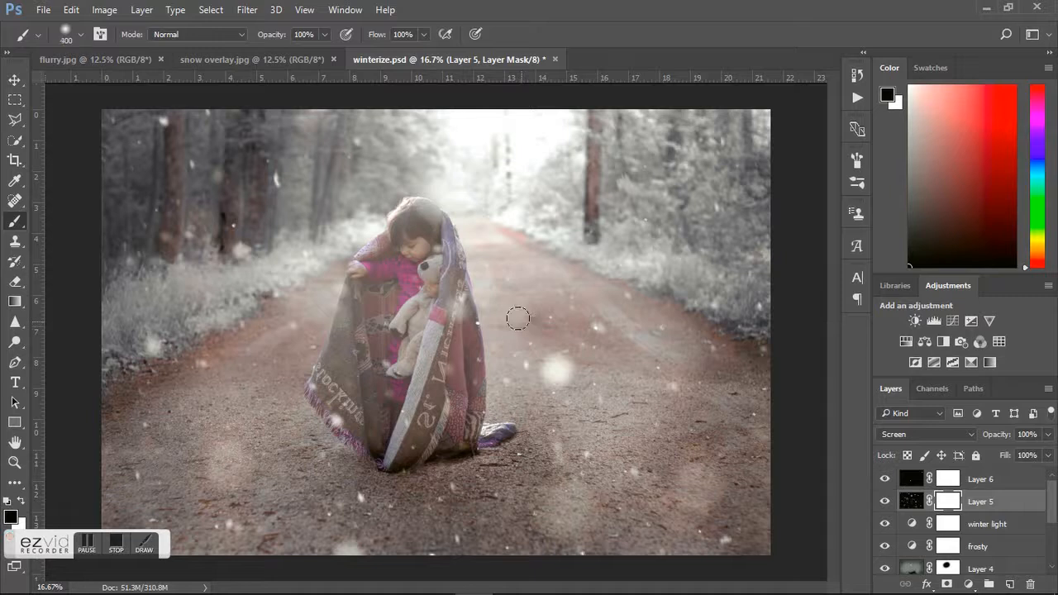
{"action": "mouse_move", "coordinate": [512, 312]}
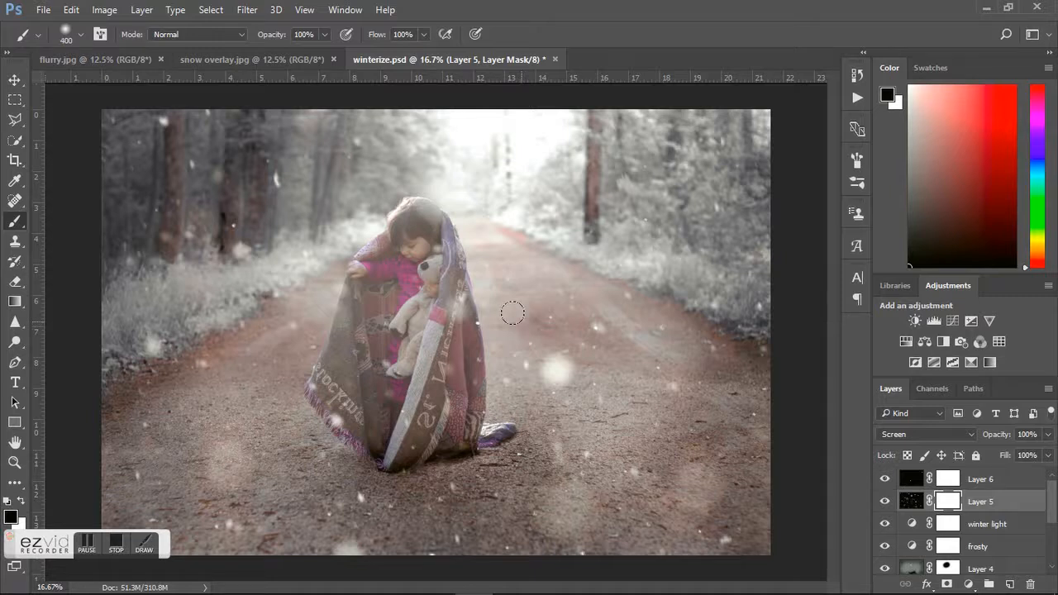
{"action": "mouse_move", "coordinate": [551, 361]}
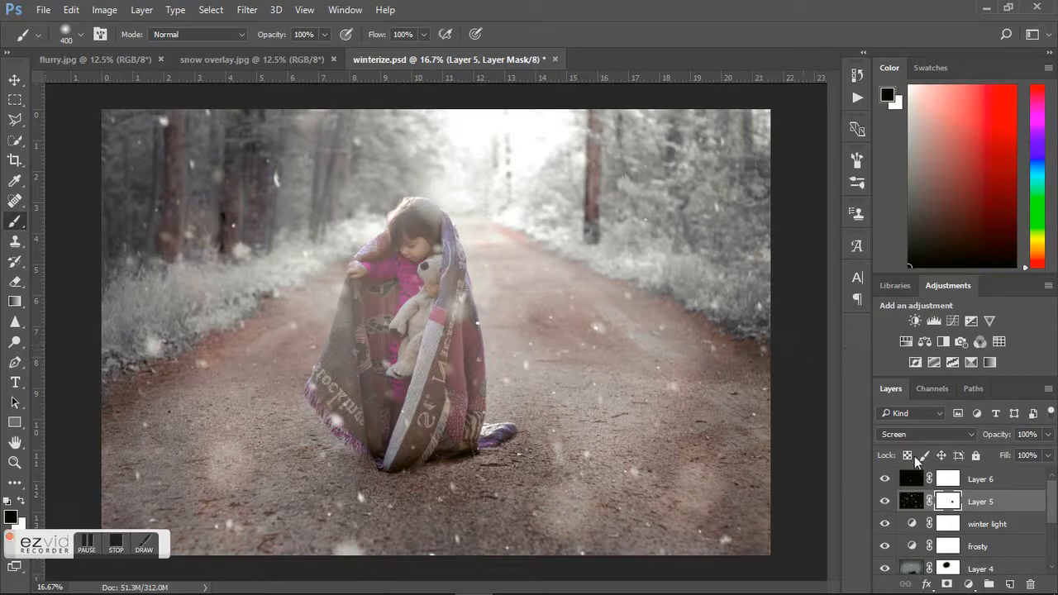
Paint on each snow layer's mask to hide flakes from parts of the scene
{"action": "left_click", "coordinate": [979, 479]}
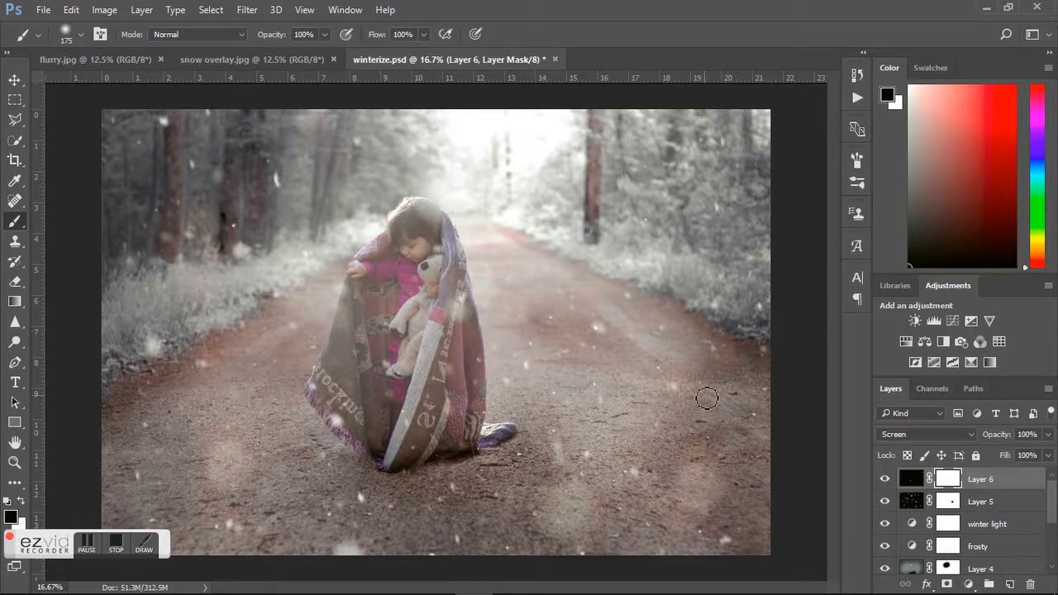
{"action": "mouse_move", "coordinate": [238, 228]}
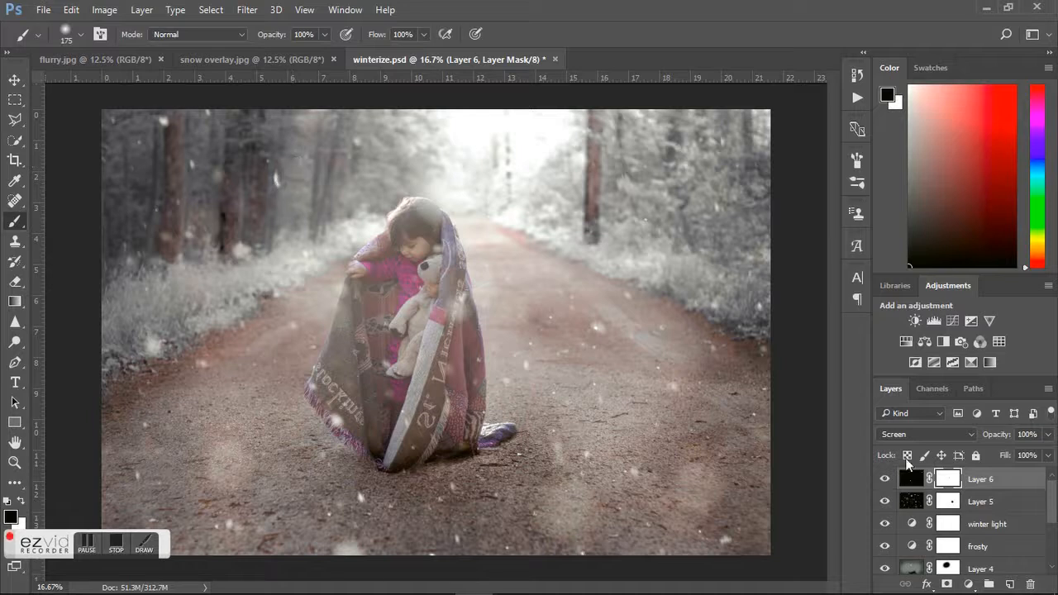
{"action": "left_click", "coordinate": [978, 501]}
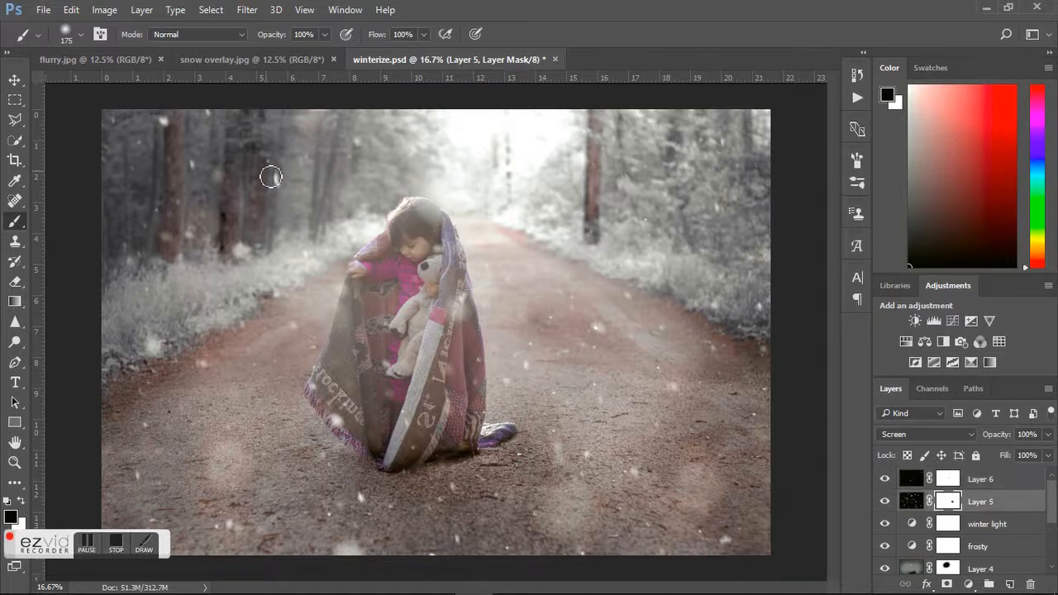
{"action": "mouse_move", "coordinate": [672, 381]}
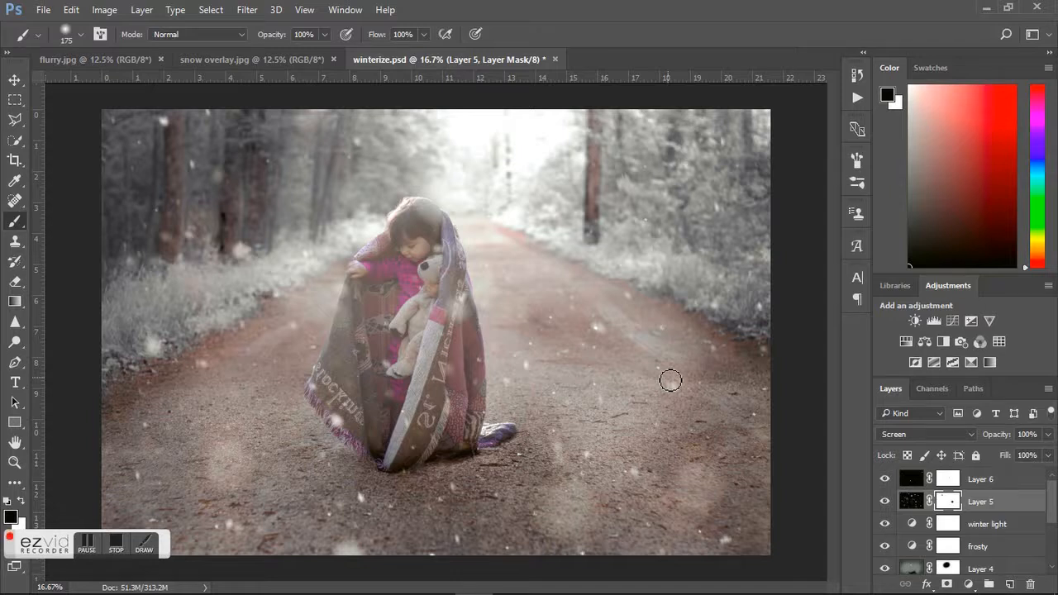
{"action": "mouse_move", "coordinate": [298, 435]}
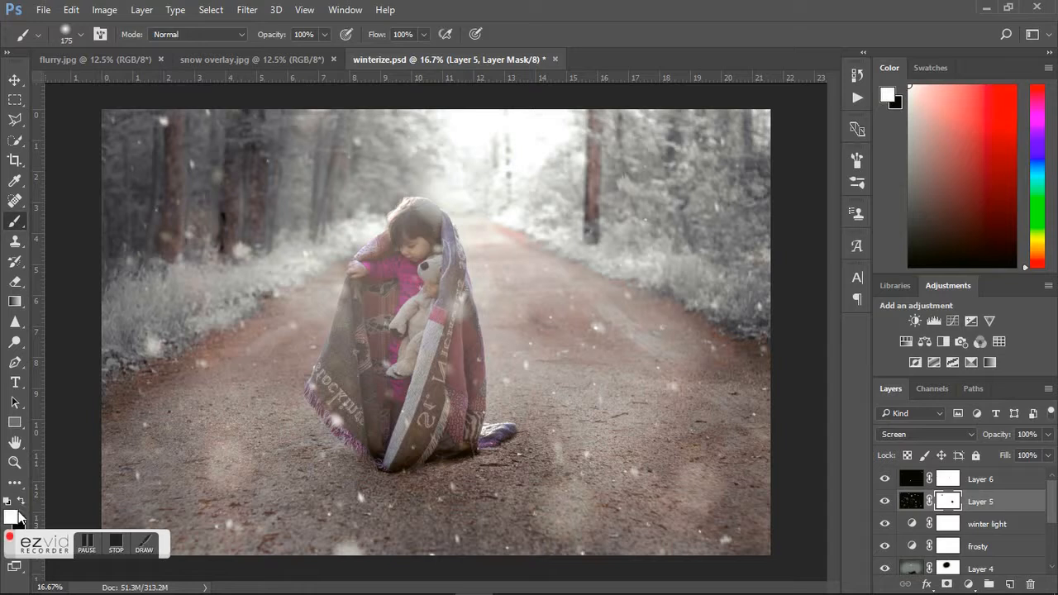
{"action": "mouse_move", "coordinate": [255, 152]}
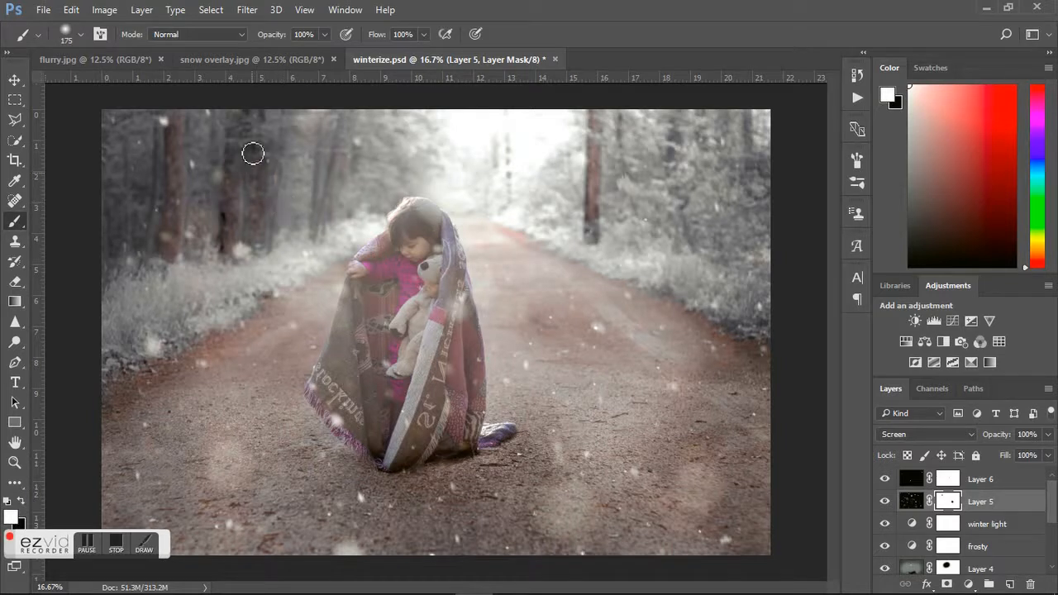
{"action": "mouse_move", "coordinate": [281, 185]}
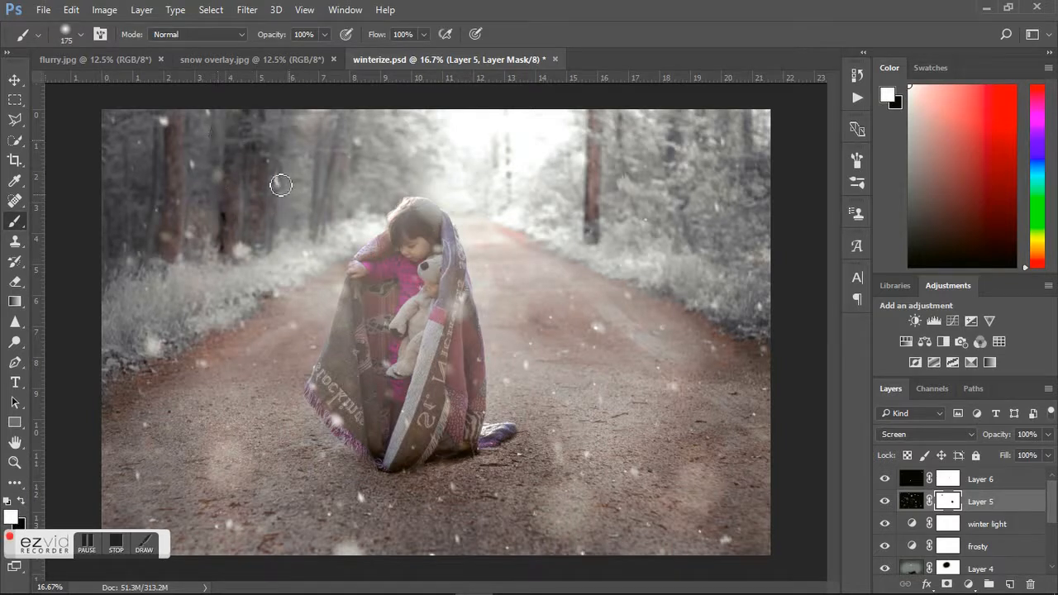
{"action": "mouse_move", "coordinate": [284, 193]}
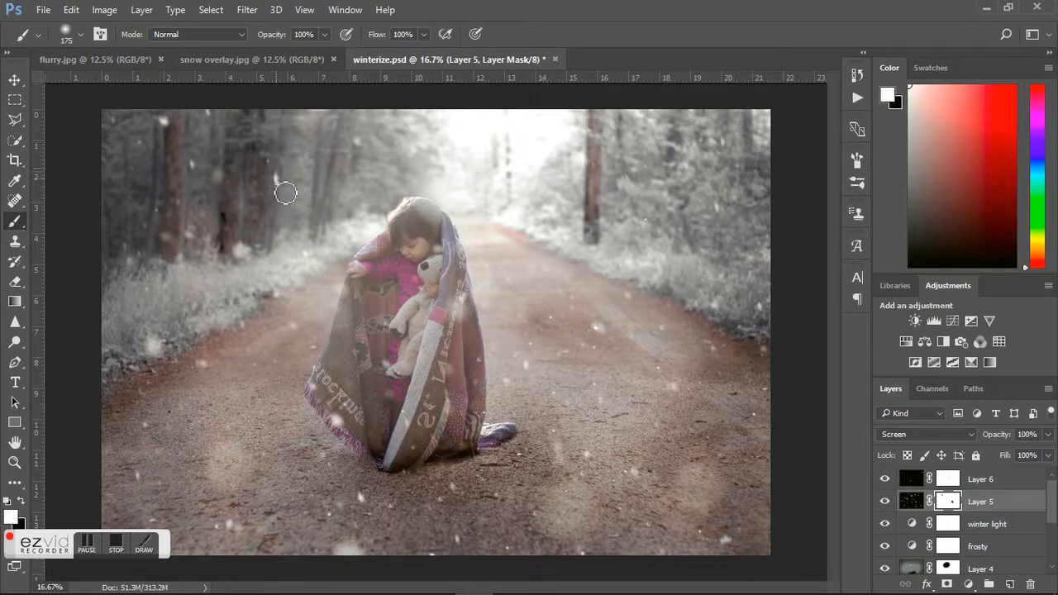
{"action": "mouse_move", "coordinate": [721, 423]}
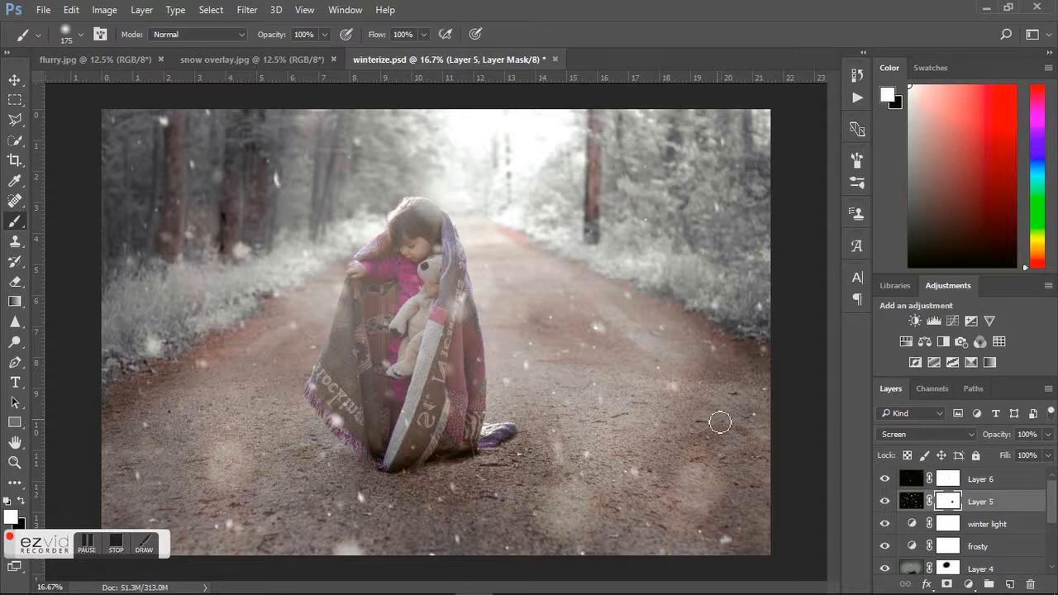